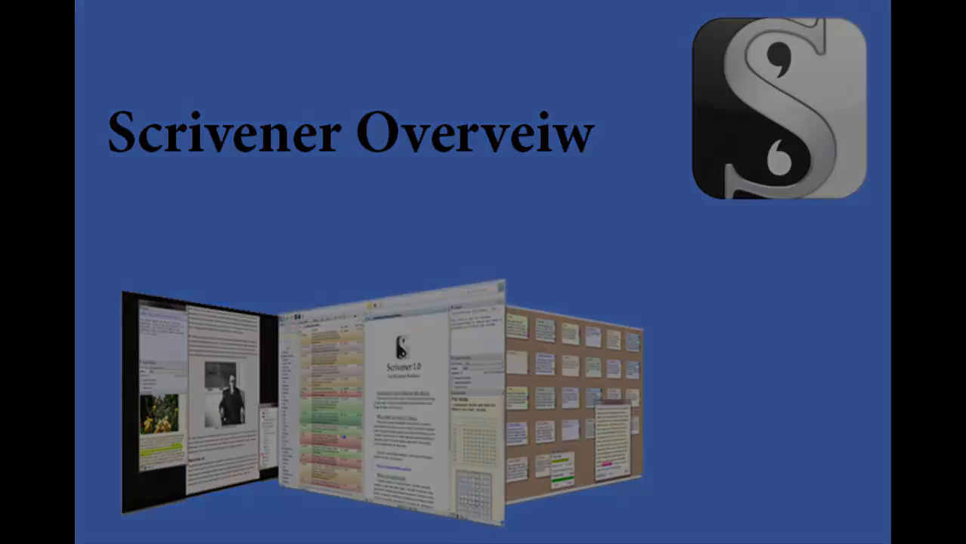
- Launch Scrivener from the desktop shortcut to reach the New Project window
double_click(83, 108)
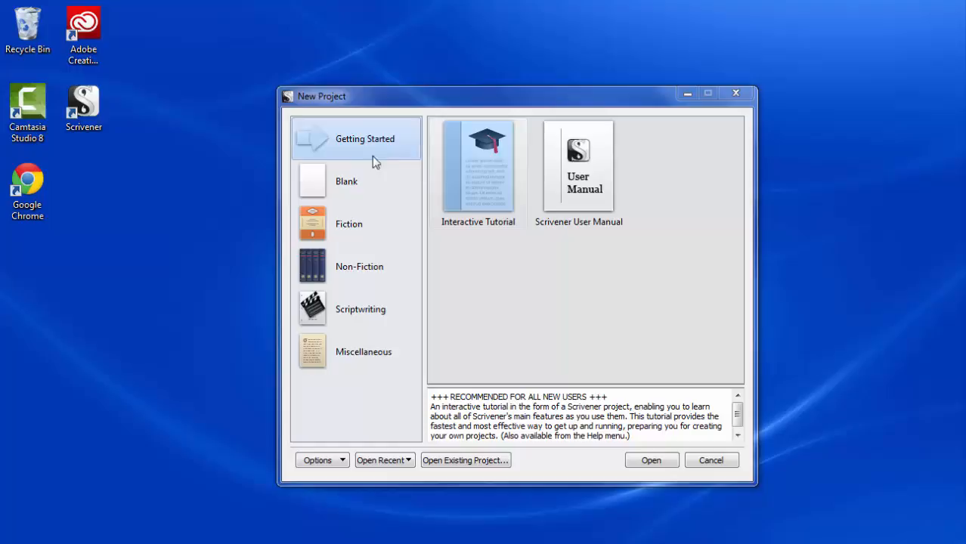
- Browse the Getting Started, Fiction, Scriptwriting and Miscellaneous template categories and dismiss the Options menu
left_click(477, 169)
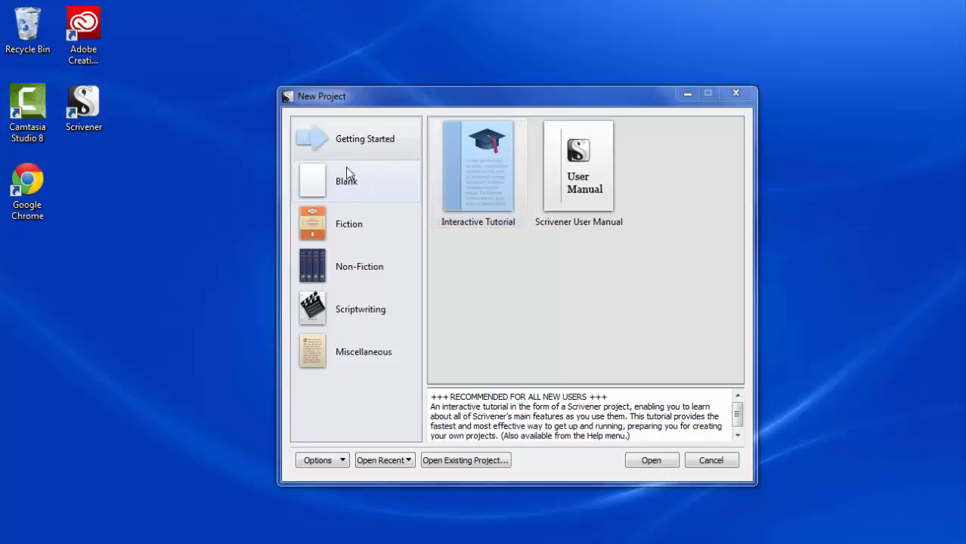
mouse_move(347, 181)
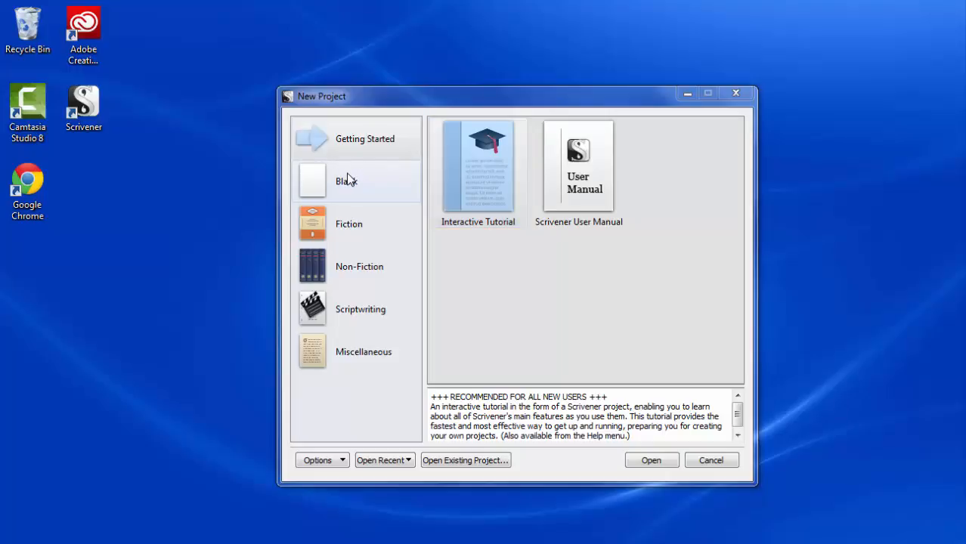
left_click(348, 224)
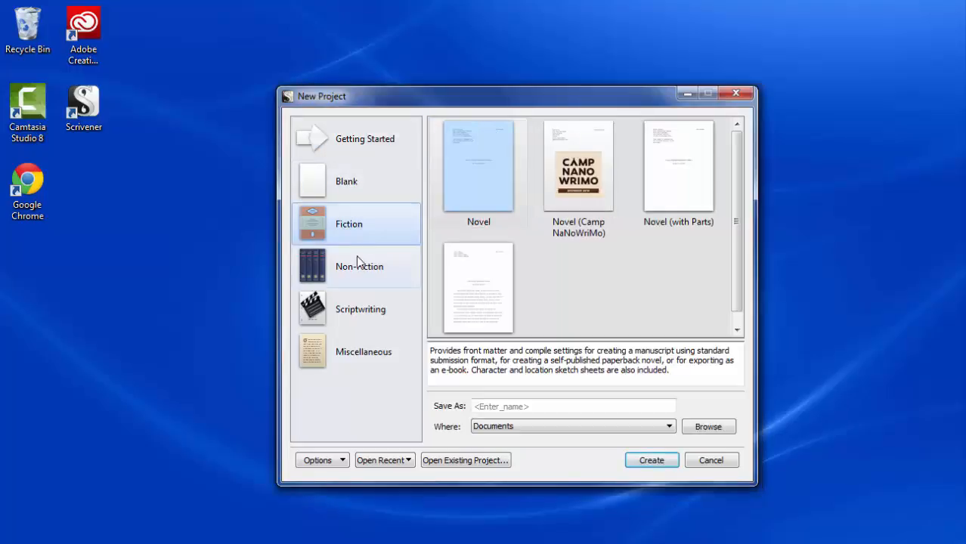
left_click(360, 308)
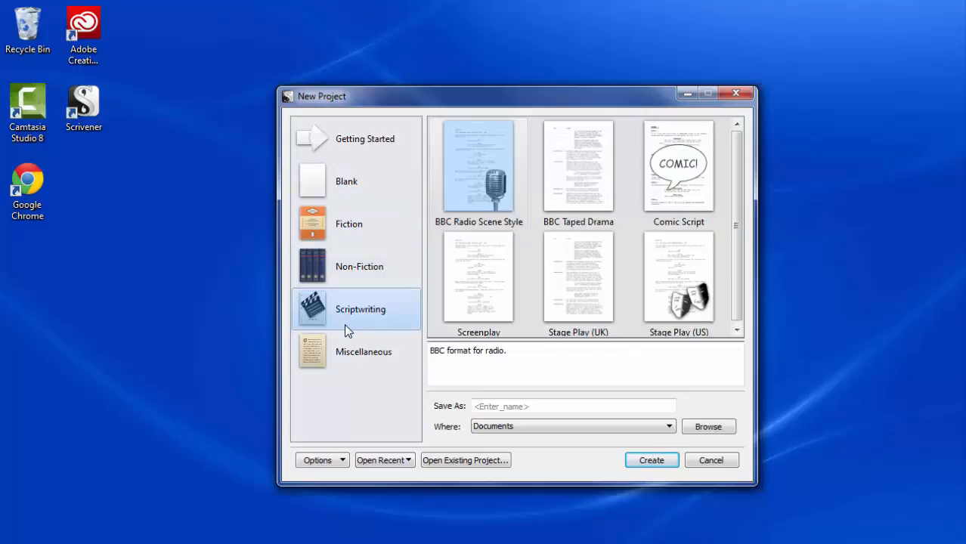
left_click(362, 350)
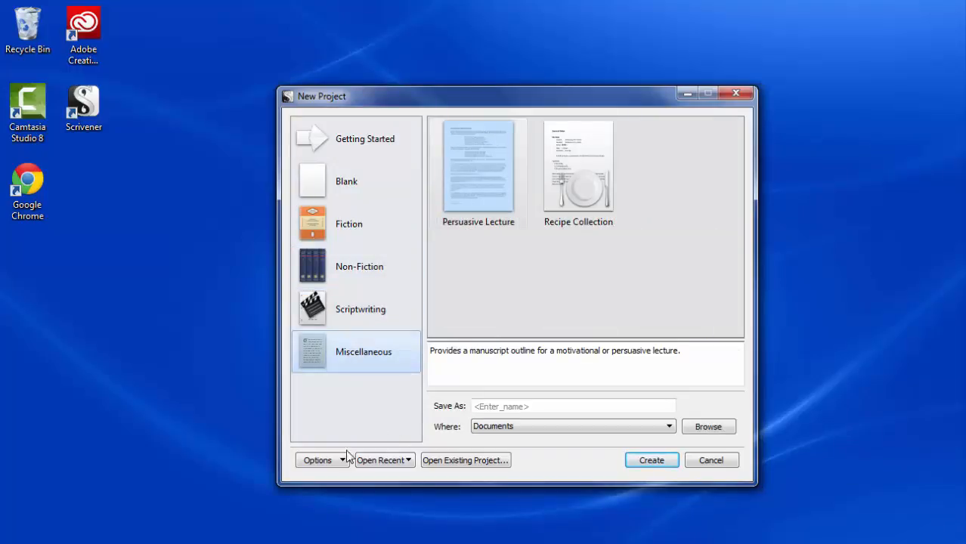
left_click(317, 459)
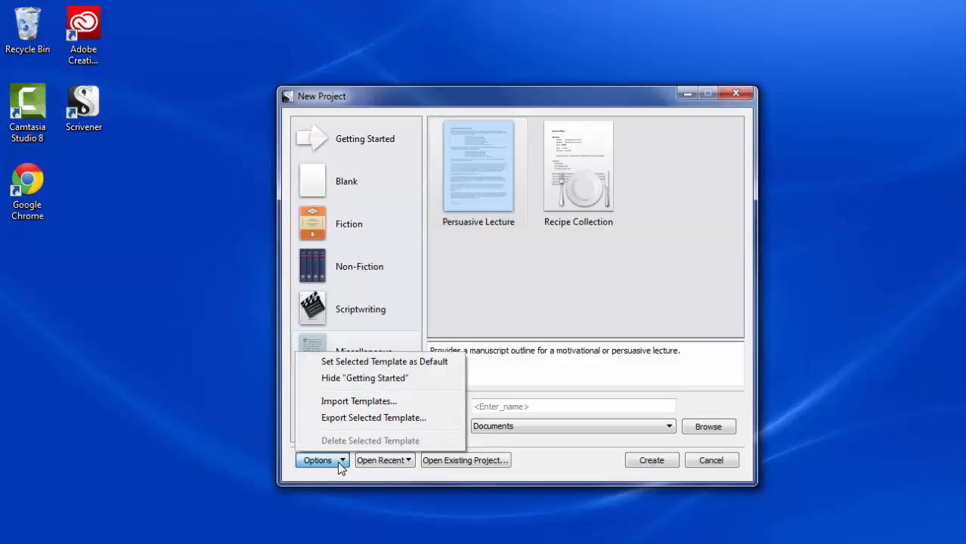
mouse_move(342, 464)
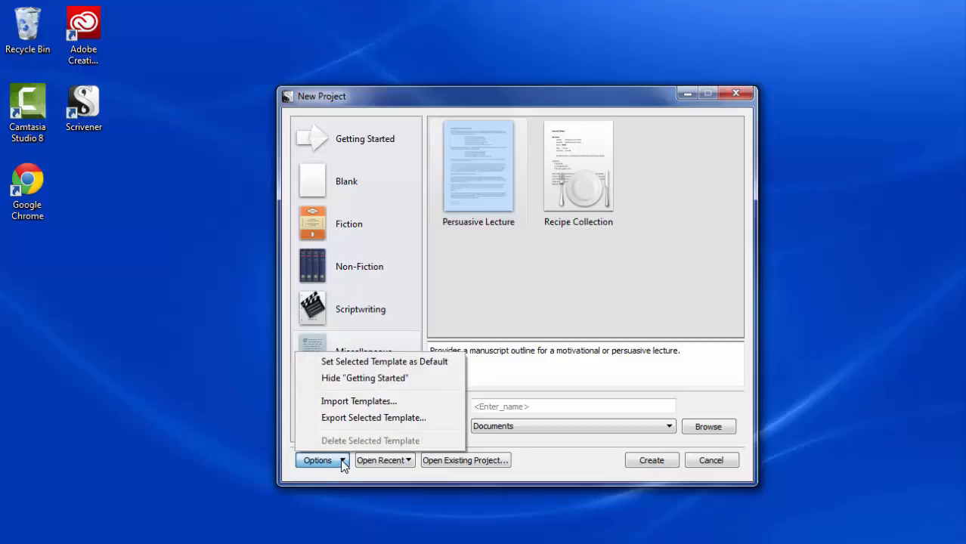
left_click(384, 460)
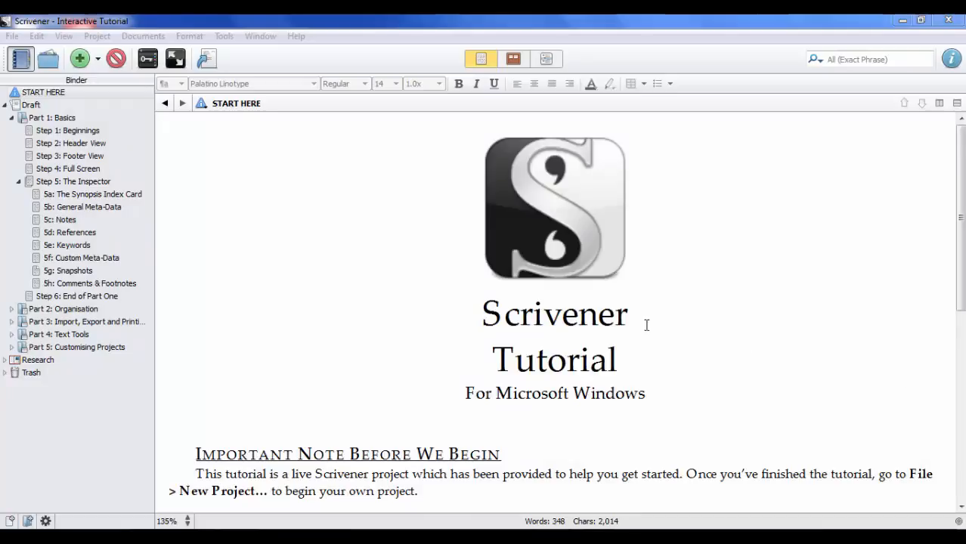
- Expand the Research folder in the binder and show the Step 3: Footer View page
left_click(51, 118)
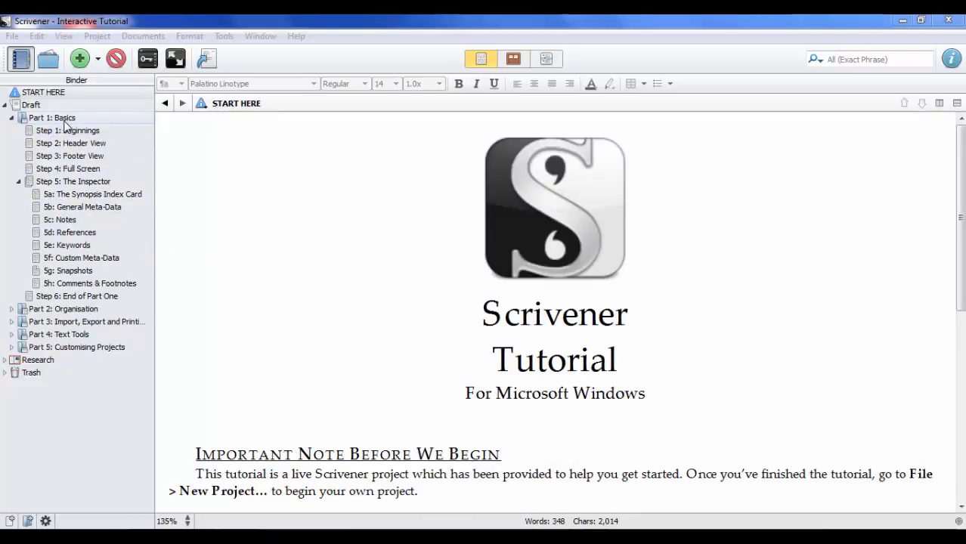
mouse_move(52, 118)
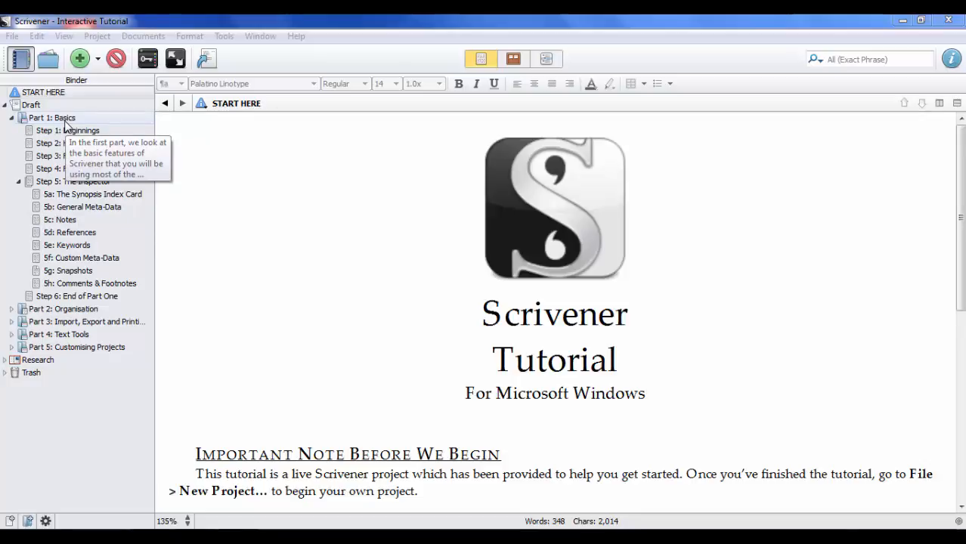
mouse_move(62, 121)
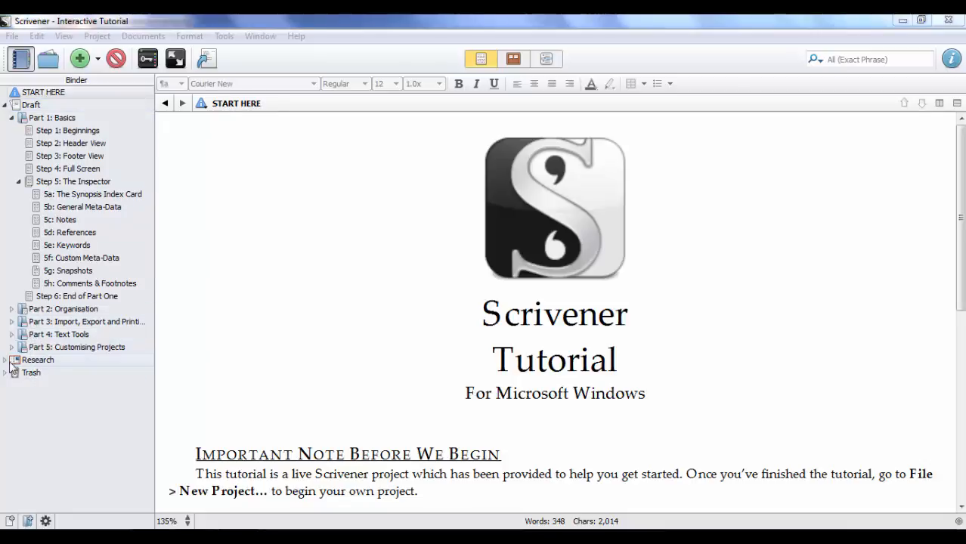
left_click(32, 105)
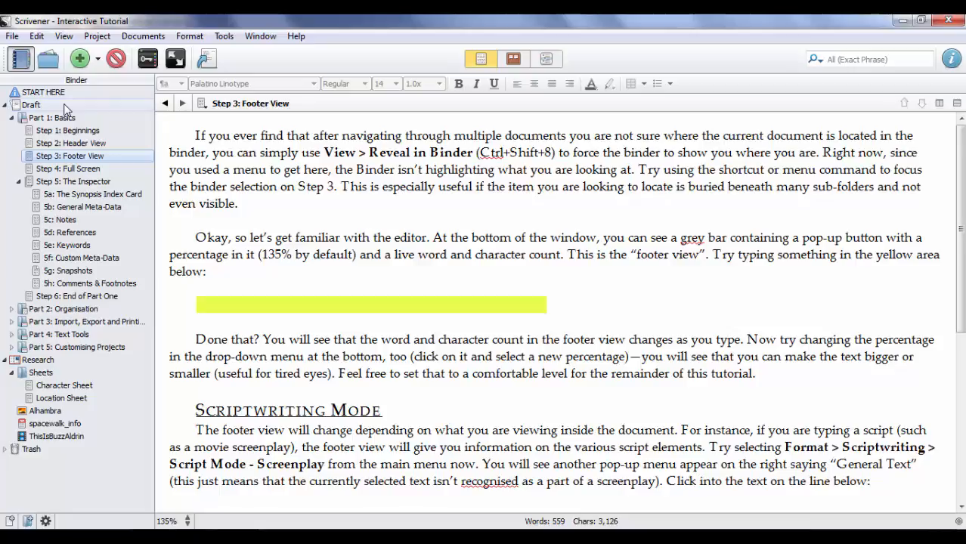
- Show the Draft folder as a corkboard of index cards for Parts 1 through 5
left_click(30, 104)
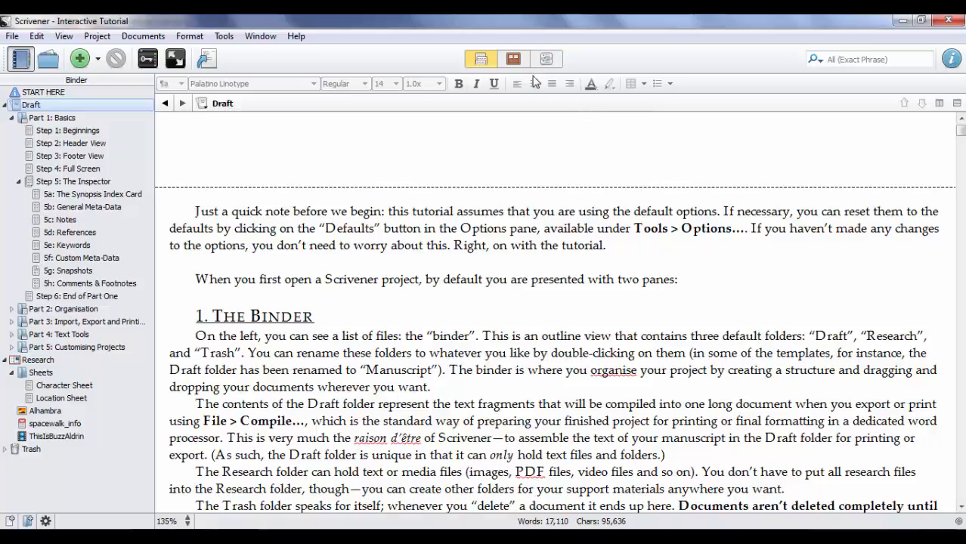
left_click(512, 59)
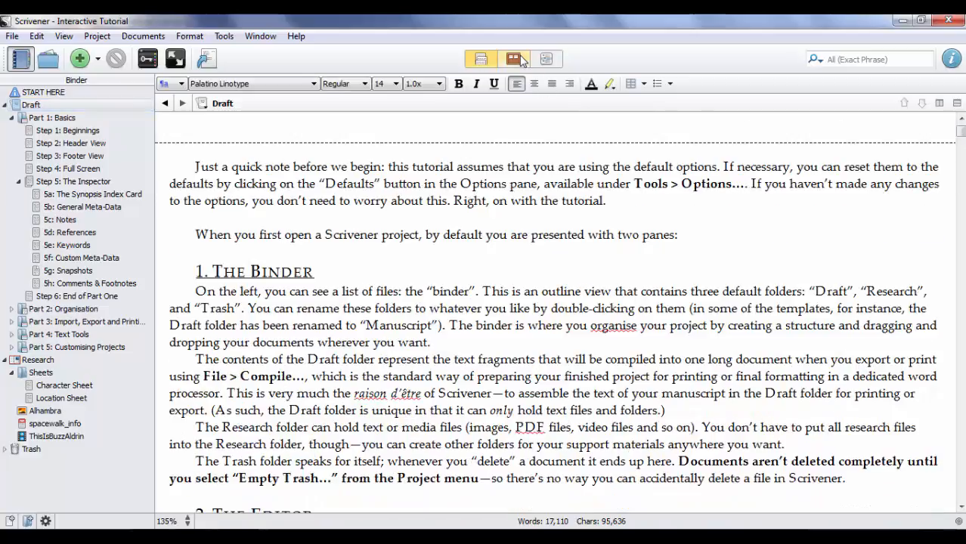
left_click(514, 57)
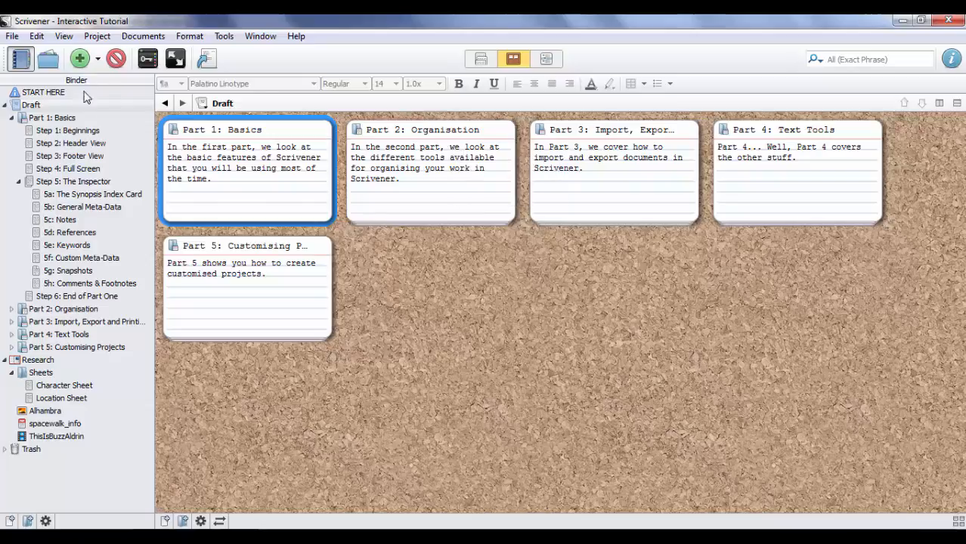
- View the Part 1: Basics step cards, then the Research cards Sheets, Alhambra, spacewalk_info and ThisIsBuzzAldrin
left_click(52, 117)
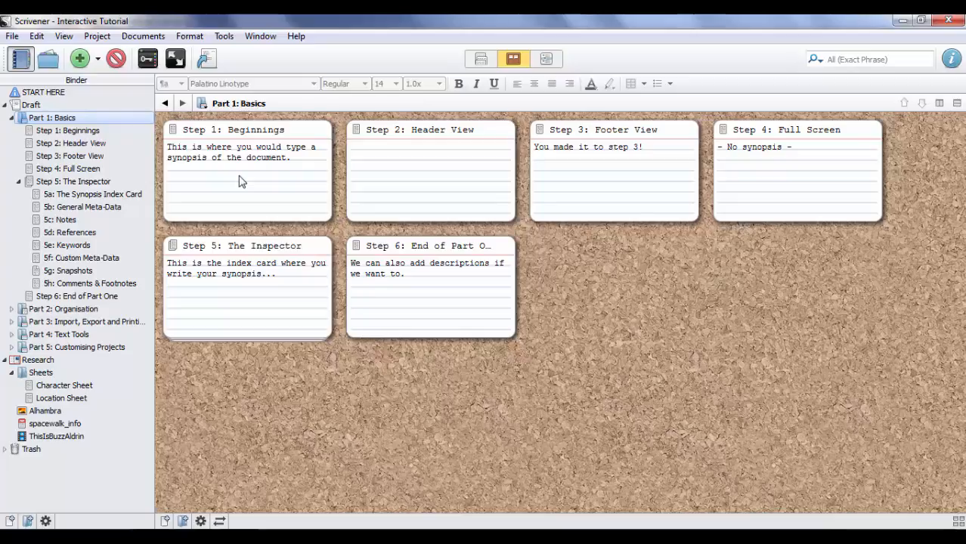
left_click(38, 360)
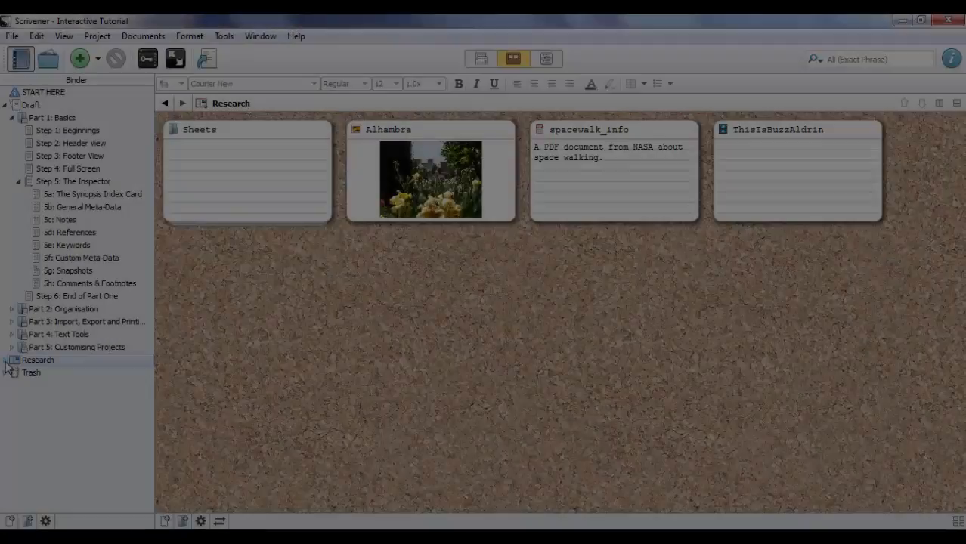
- View the Alhambra photo and the ThisIsBuzzAldrin clip in the editor, then another Research item
left_click(12, 360)
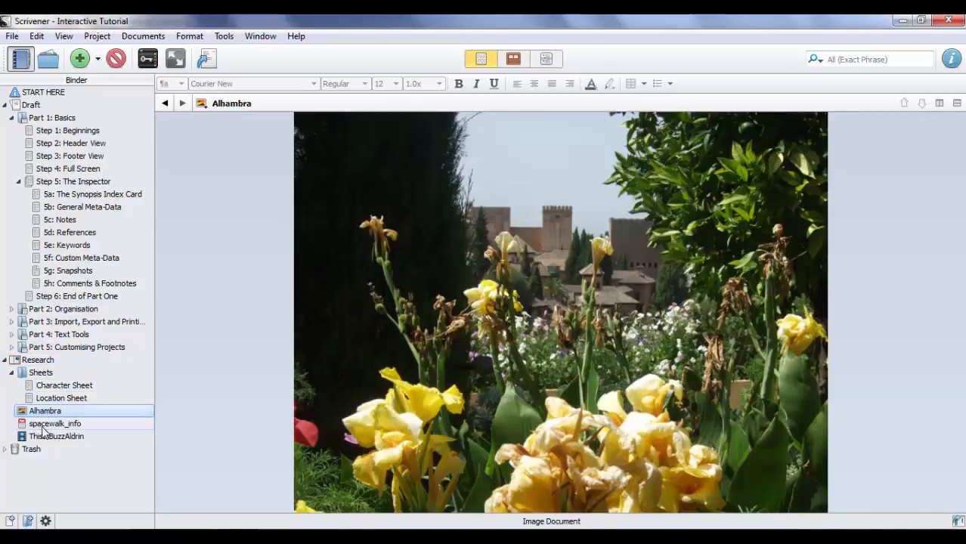
left_click(56, 435)
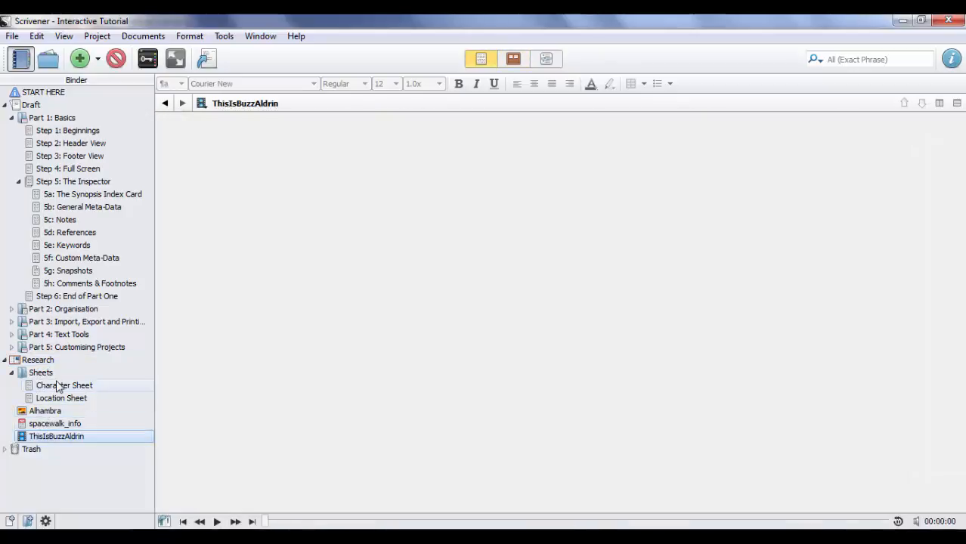
left_click(60, 399)
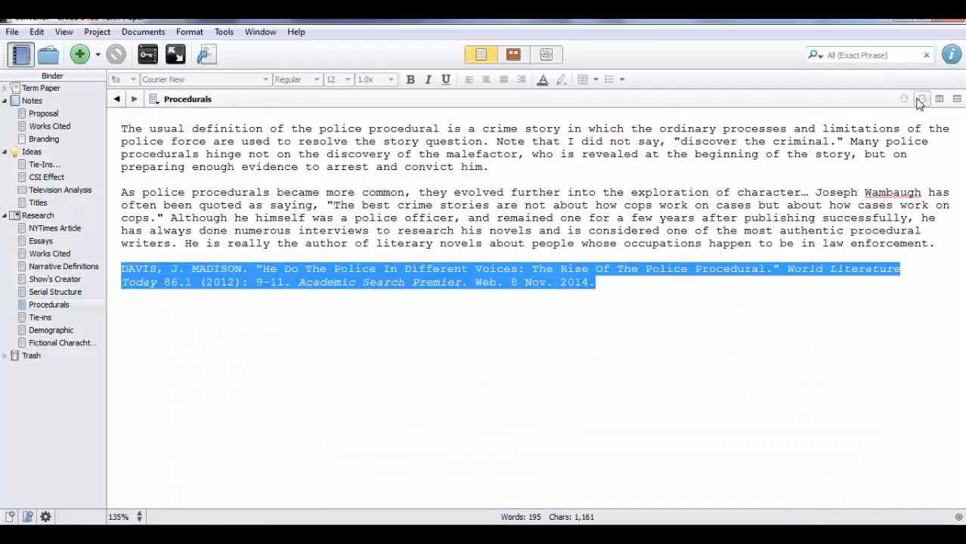
- Move from the Procedurals notes to the Tie-ins link page and on to Serial Structure
left_click(39, 317)
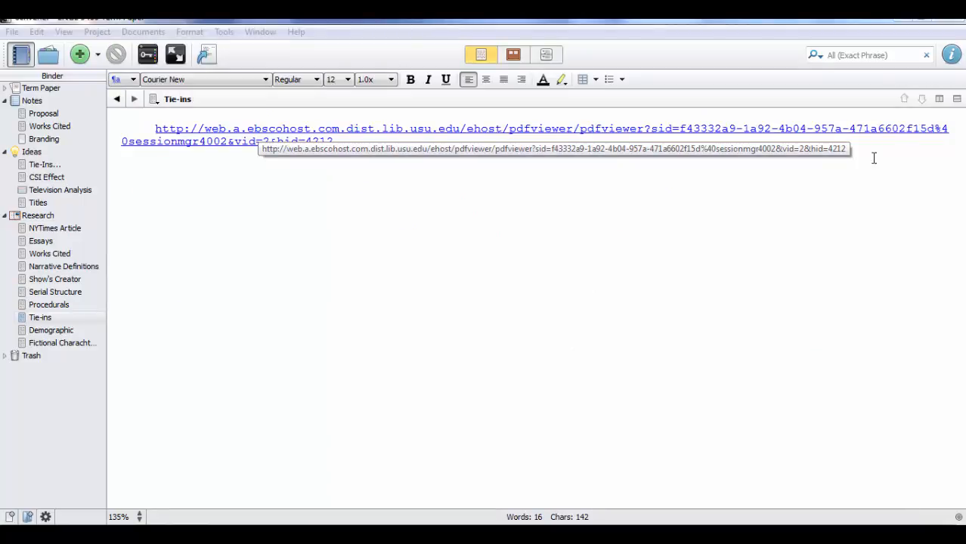
mouse_move(902, 95)
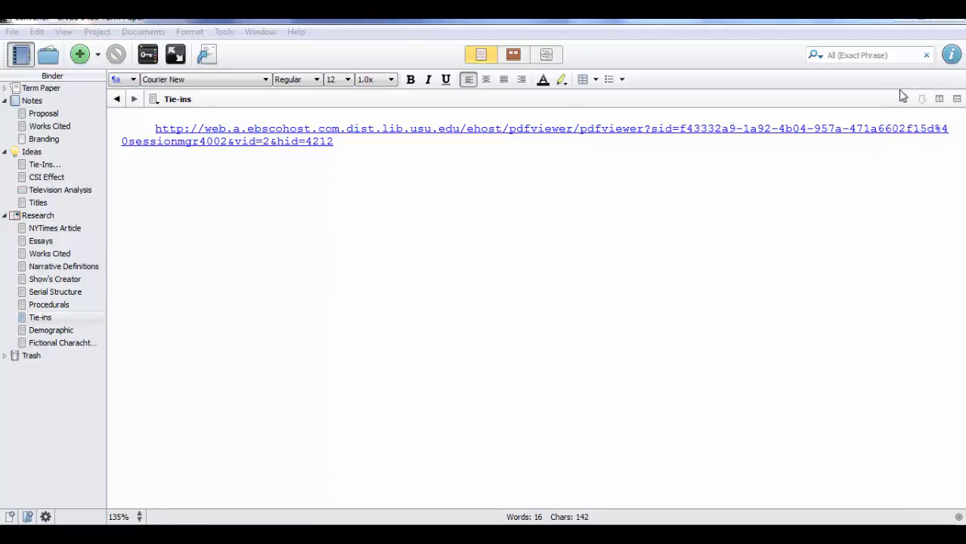
left_click(49, 304)
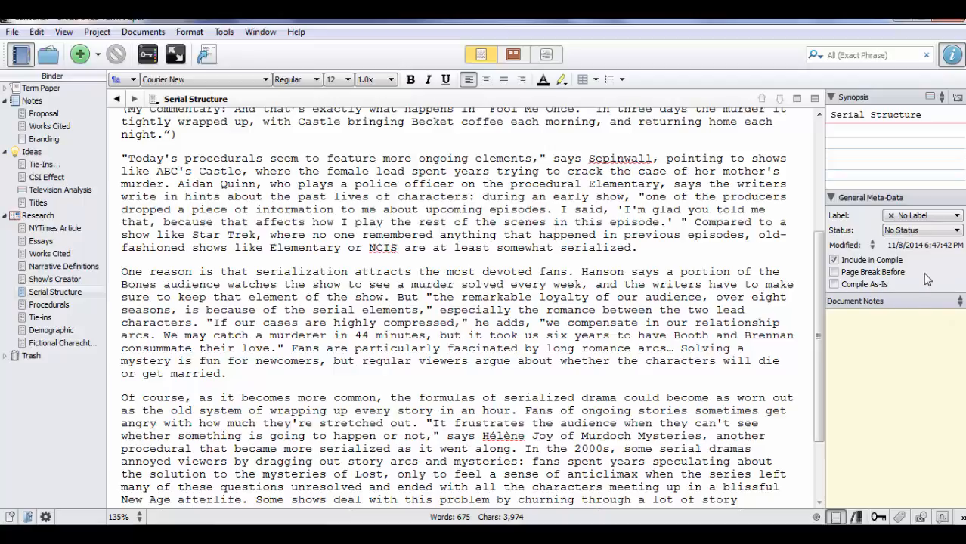
mouse_move(901, 507)
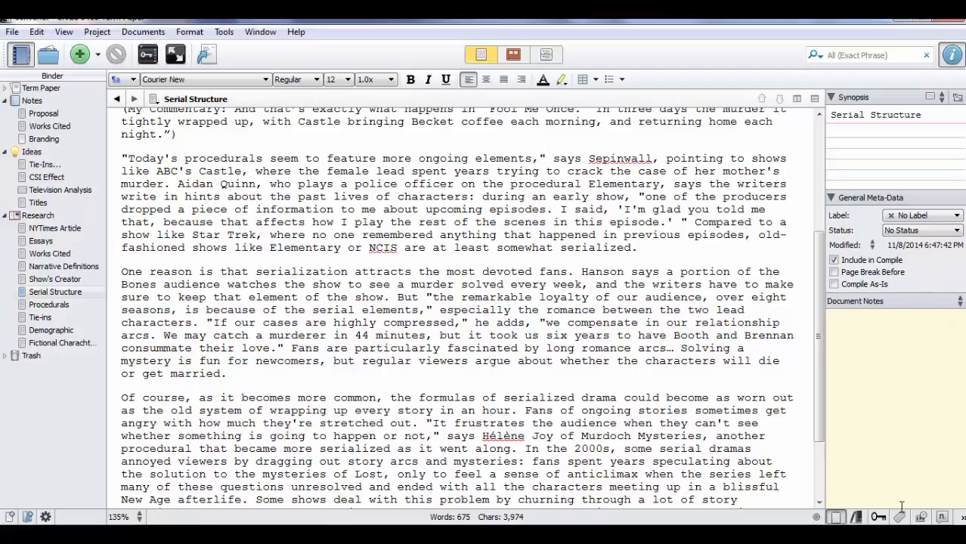